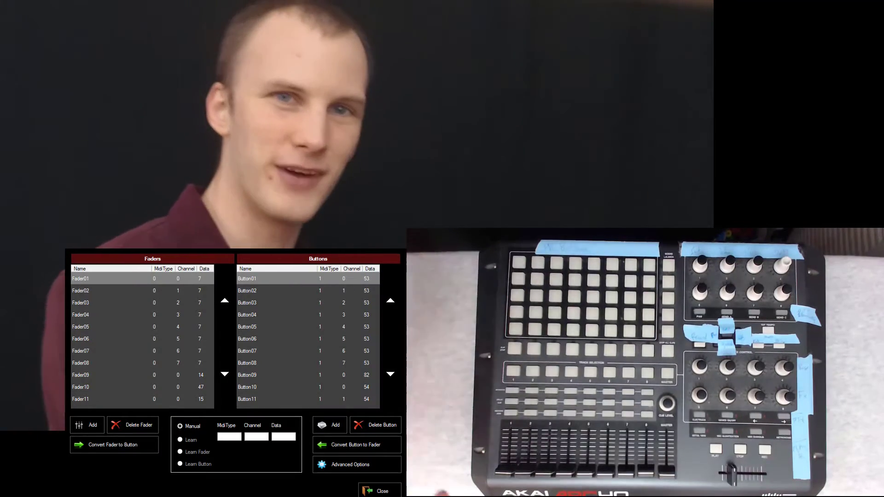
Close the MIDI device configuration window and return to the Device Controls / Events assignment screen.
{"action": "left_click", "coordinate": [350, 465]}
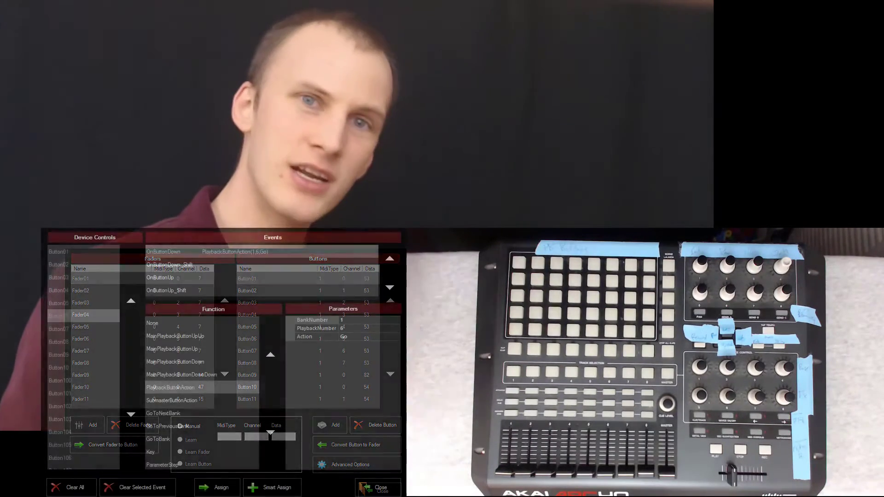